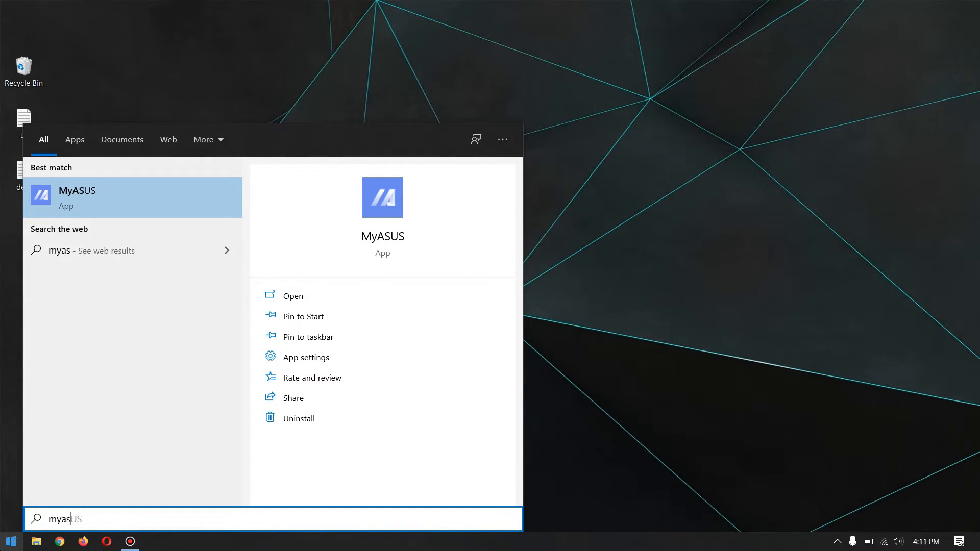
Launch MyASUS from search and go to its Software Update section via the side menu.
left_click(77, 197)
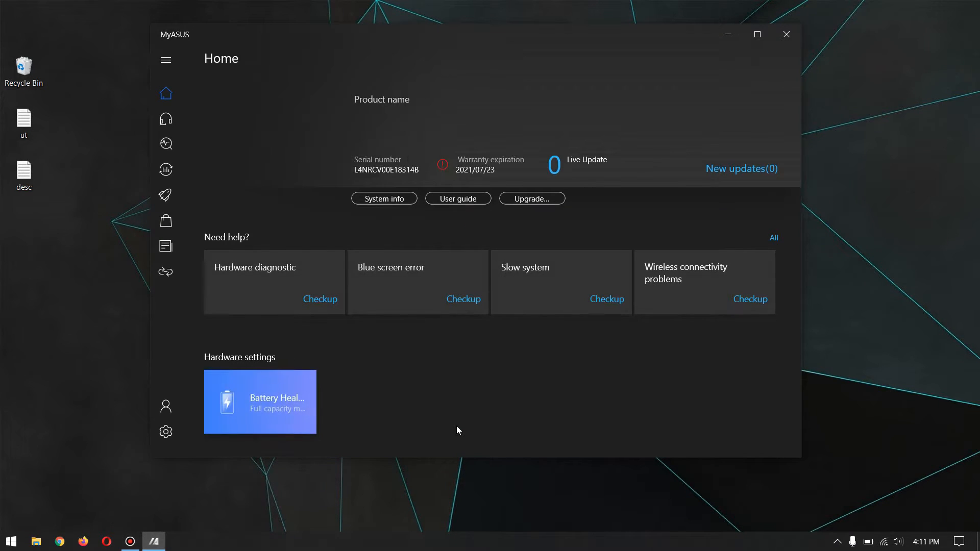
left_click(166, 60)
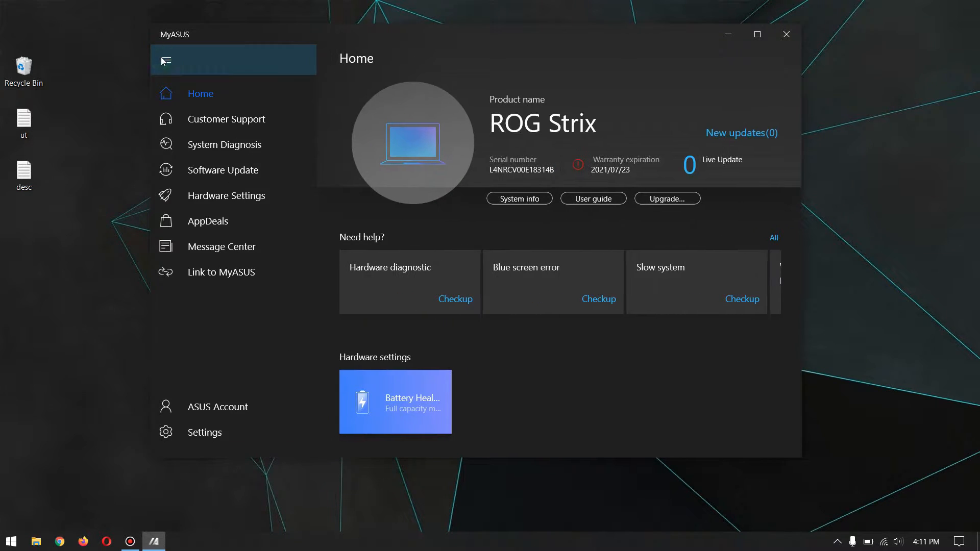
left_click(222, 170)
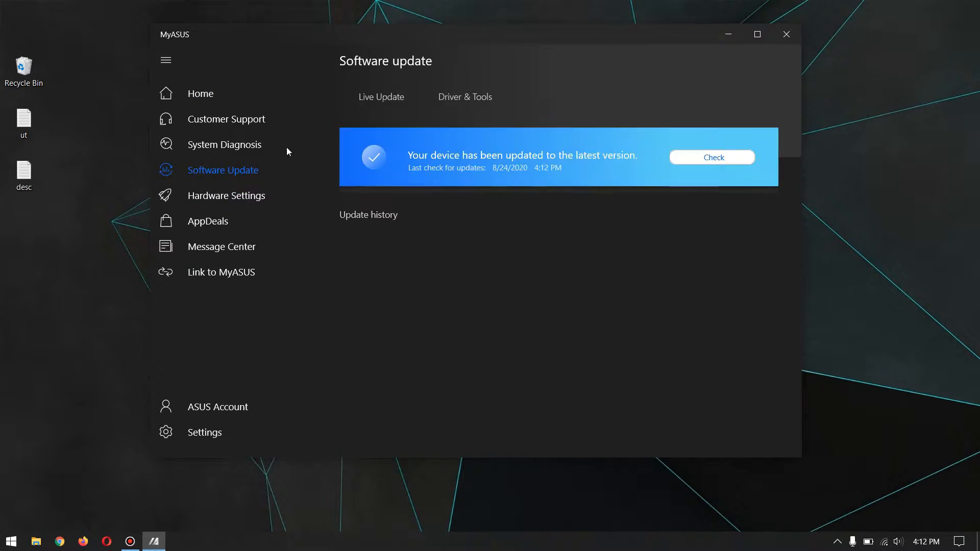
Browse the Driver & Tools list down to the BIOS Installer for Windows 307 (9.35 MBytes).
left_click(466, 97)
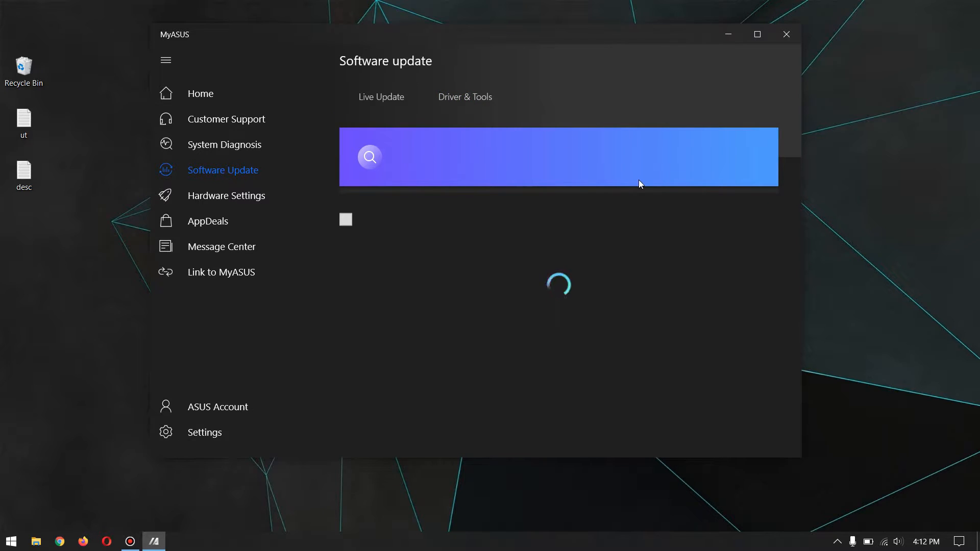
left_click(466, 97)
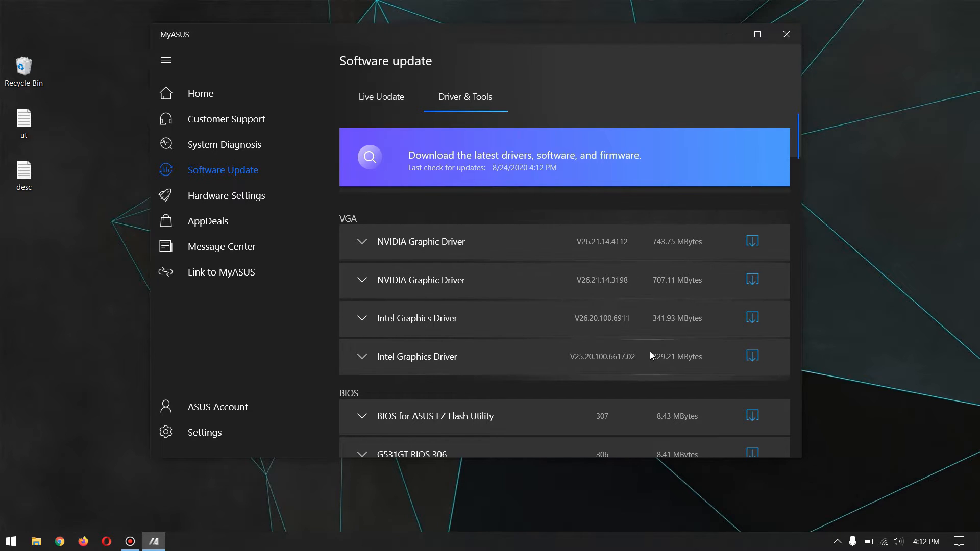
scroll("down", 3)
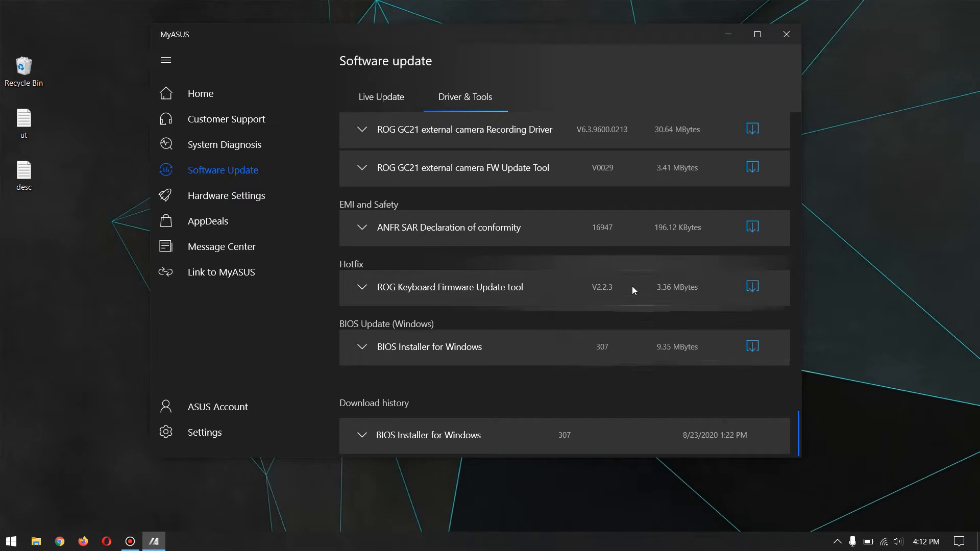
scroll("down", 3)
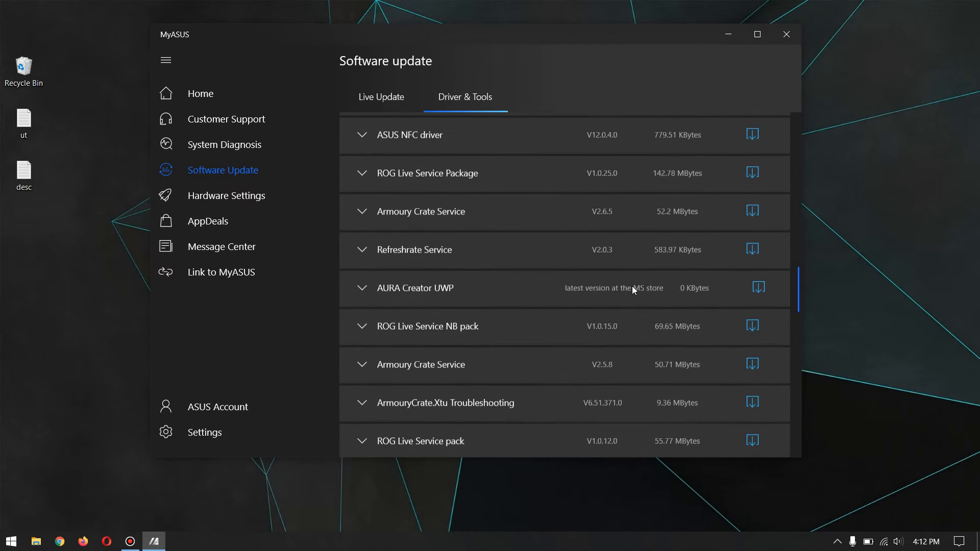
scroll("up", 3)
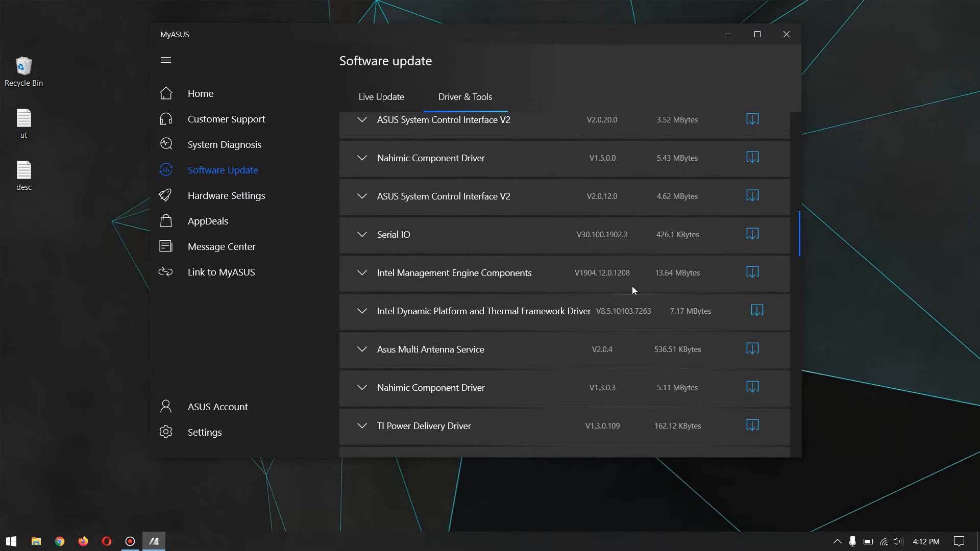
scroll("down", 3)
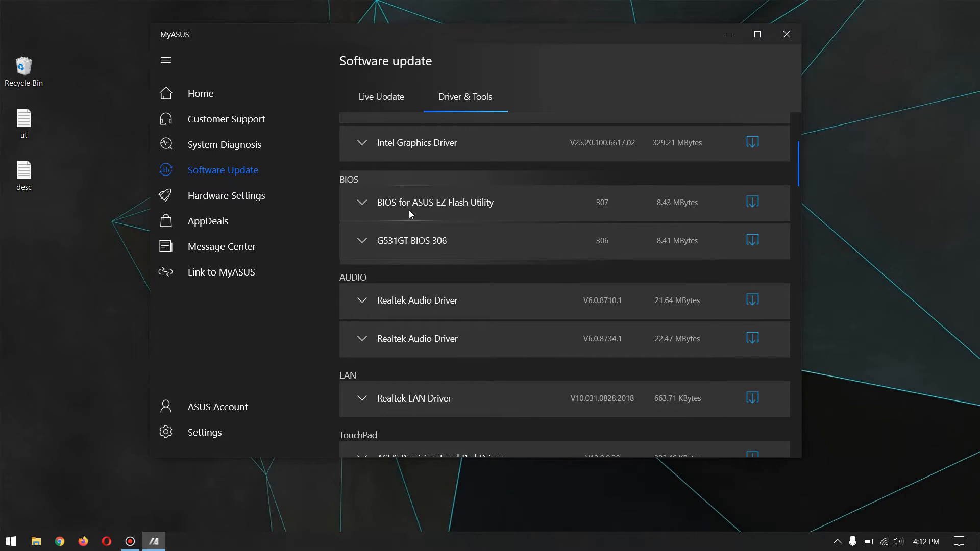
scroll("down", 3)
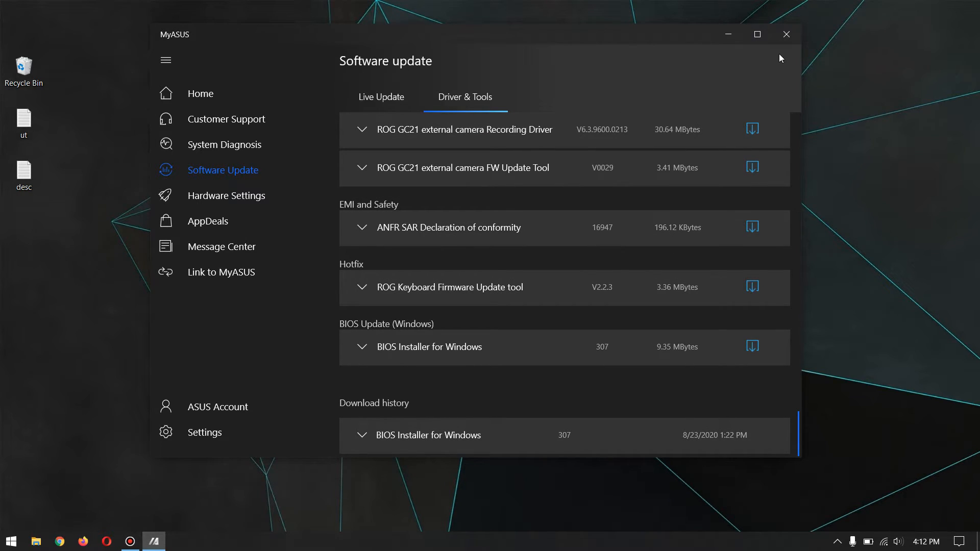
mouse_move(786, 34)
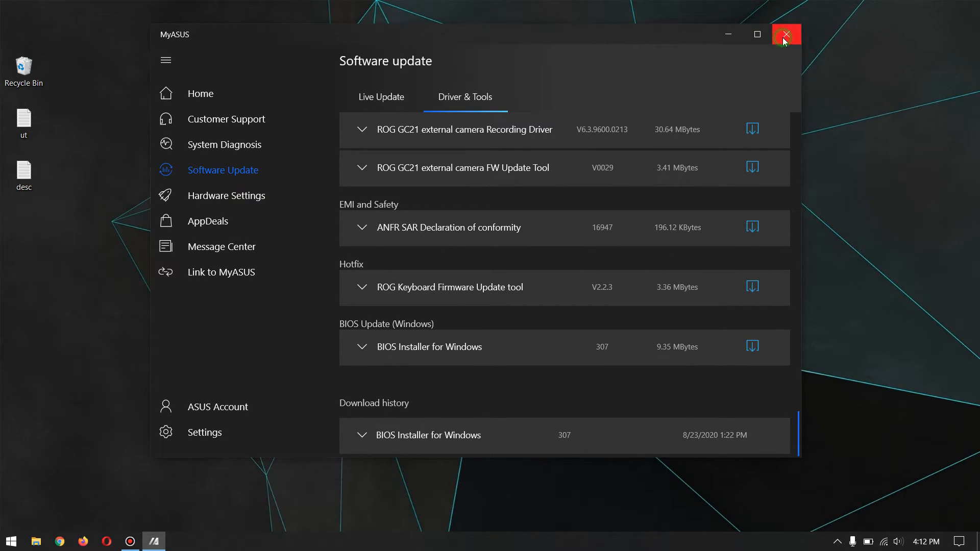
Close MyASUS and search 'asus rog numlock' in a new Chrome incognito window.
left_click(787, 35)
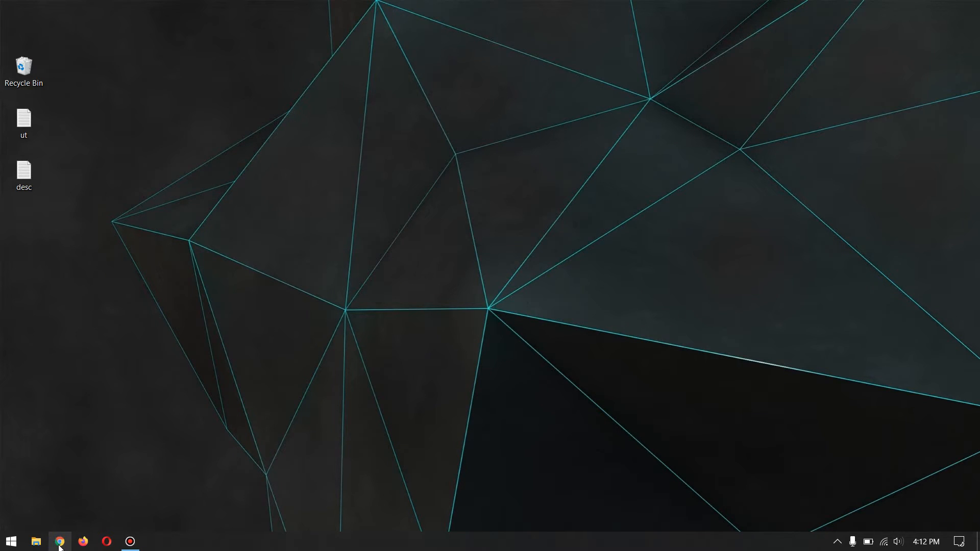
right_click(60, 541)
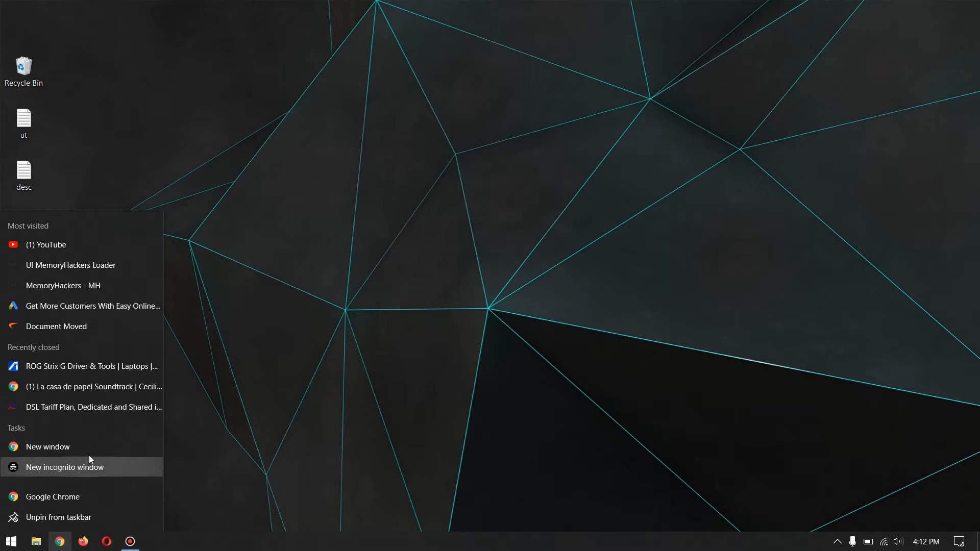
left_click(64, 467)
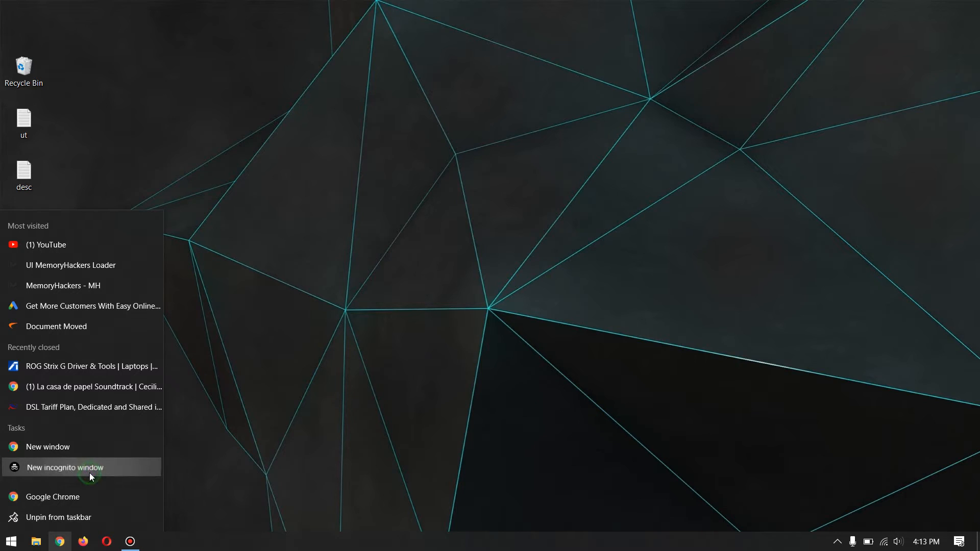
left_click(64, 467)
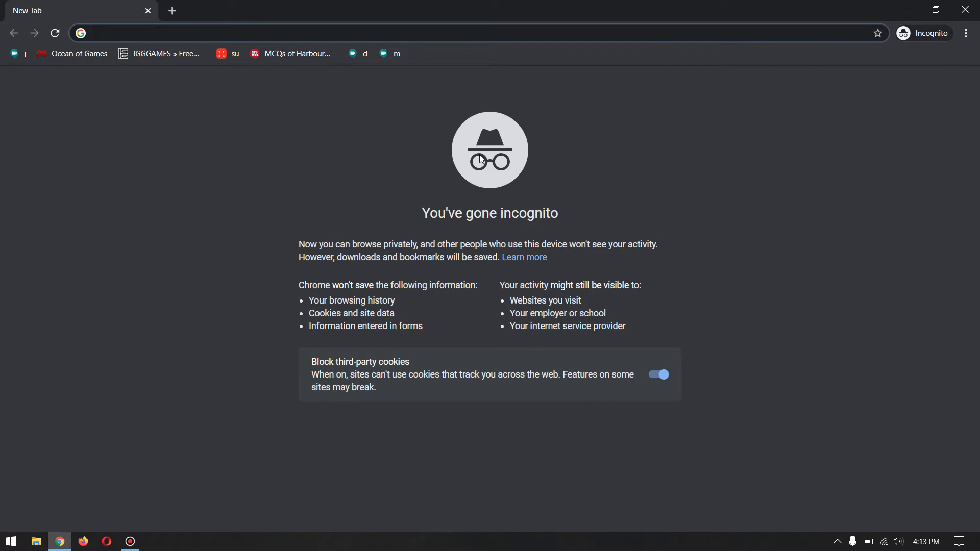
type("asus rog numlock")
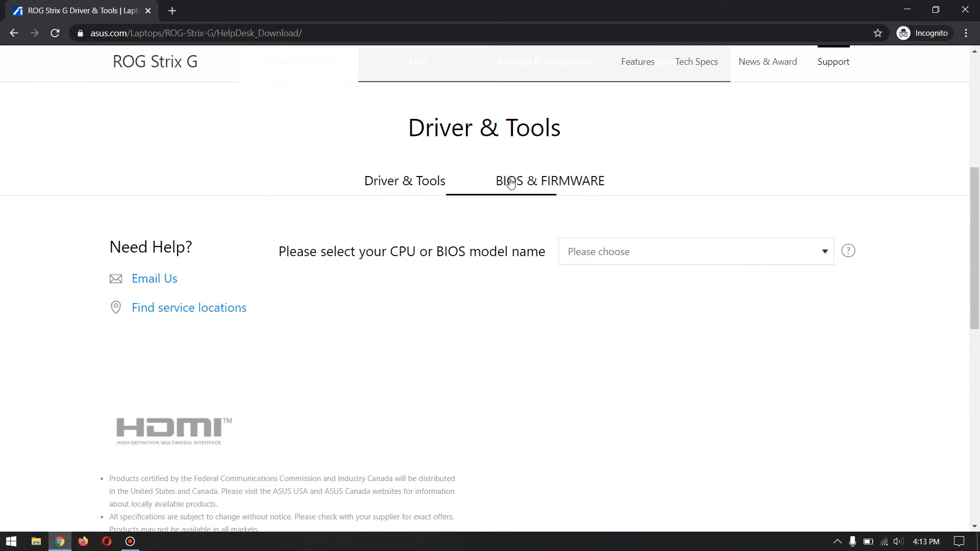
On BIOS & FIRMWARE, choose model G531GT to reveal BIOS 307 and the BIOS Update(Windows) installer.
left_click(549, 181)
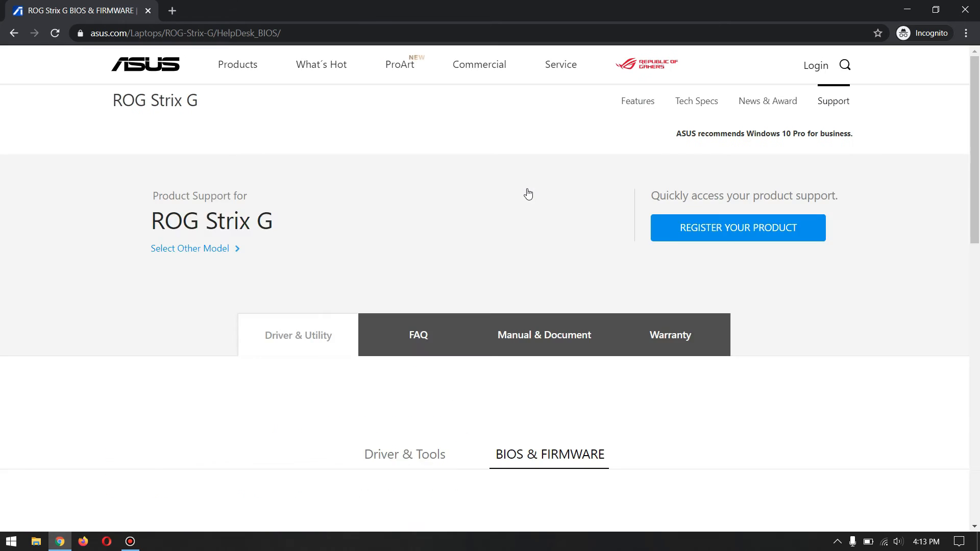
scroll("down", 3)
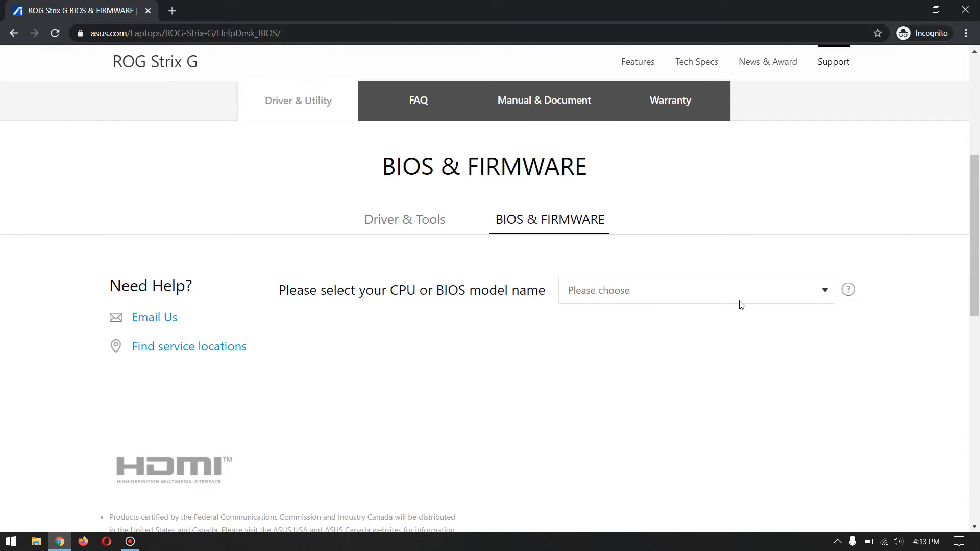
left_click(694, 290)
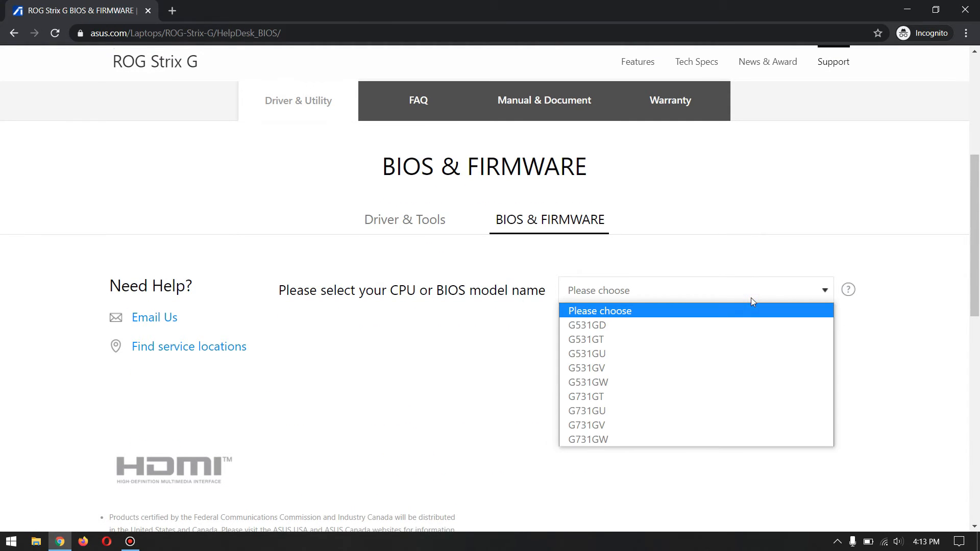
mouse_move(586, 325)
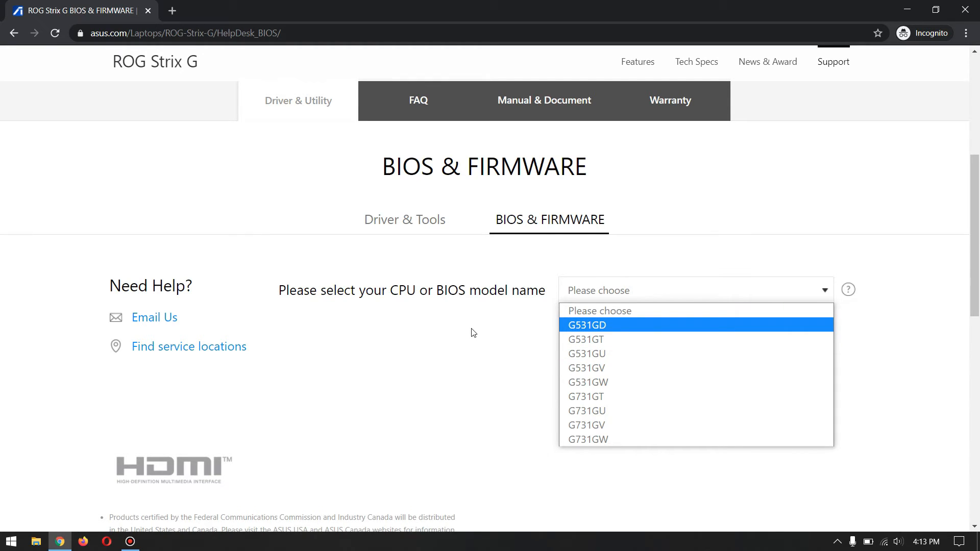
mouse_move(586, 339)
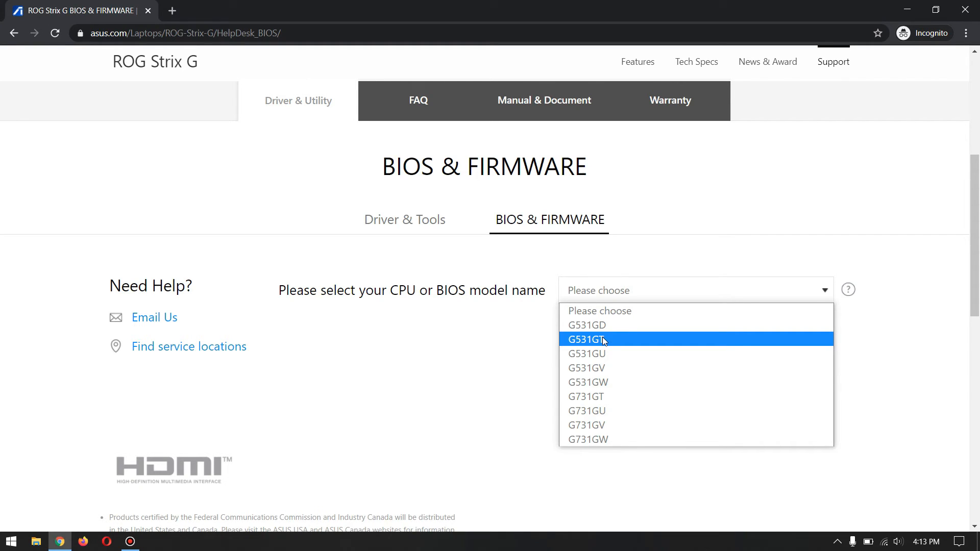
mouse_move(631, 345)
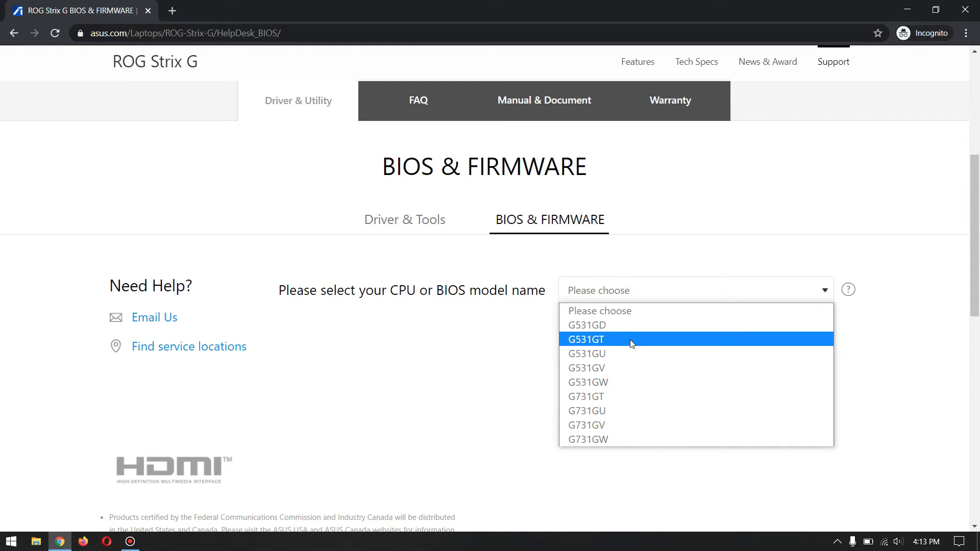
left_click(586, 339)
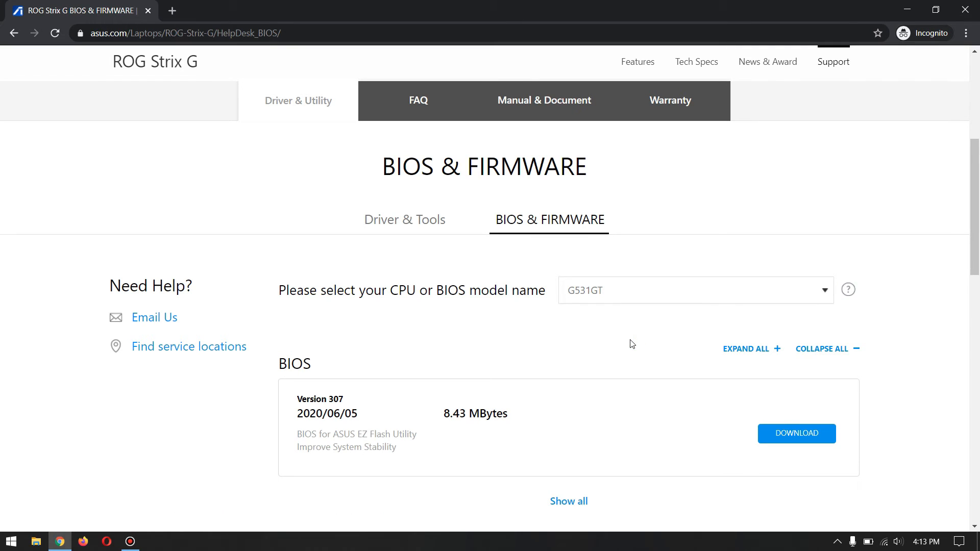
scroll("down", 3)
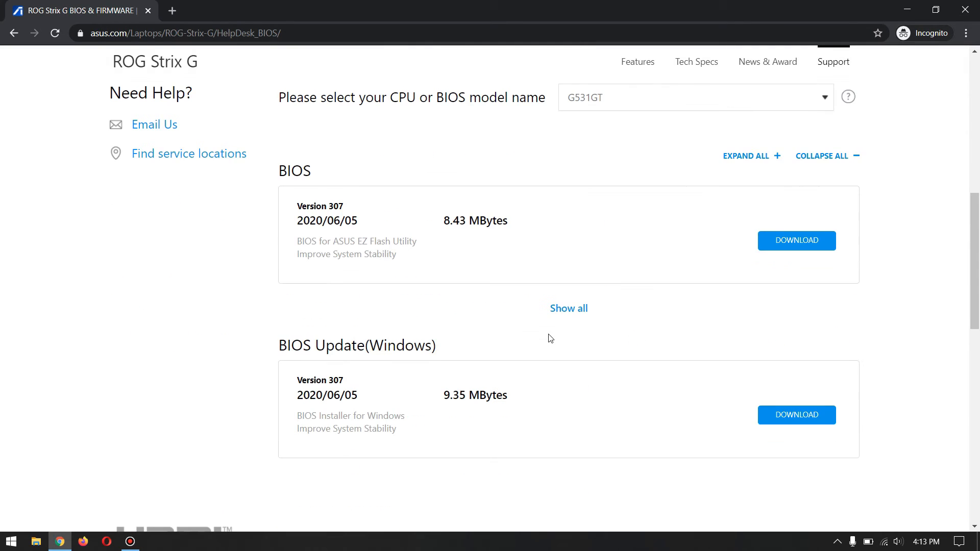